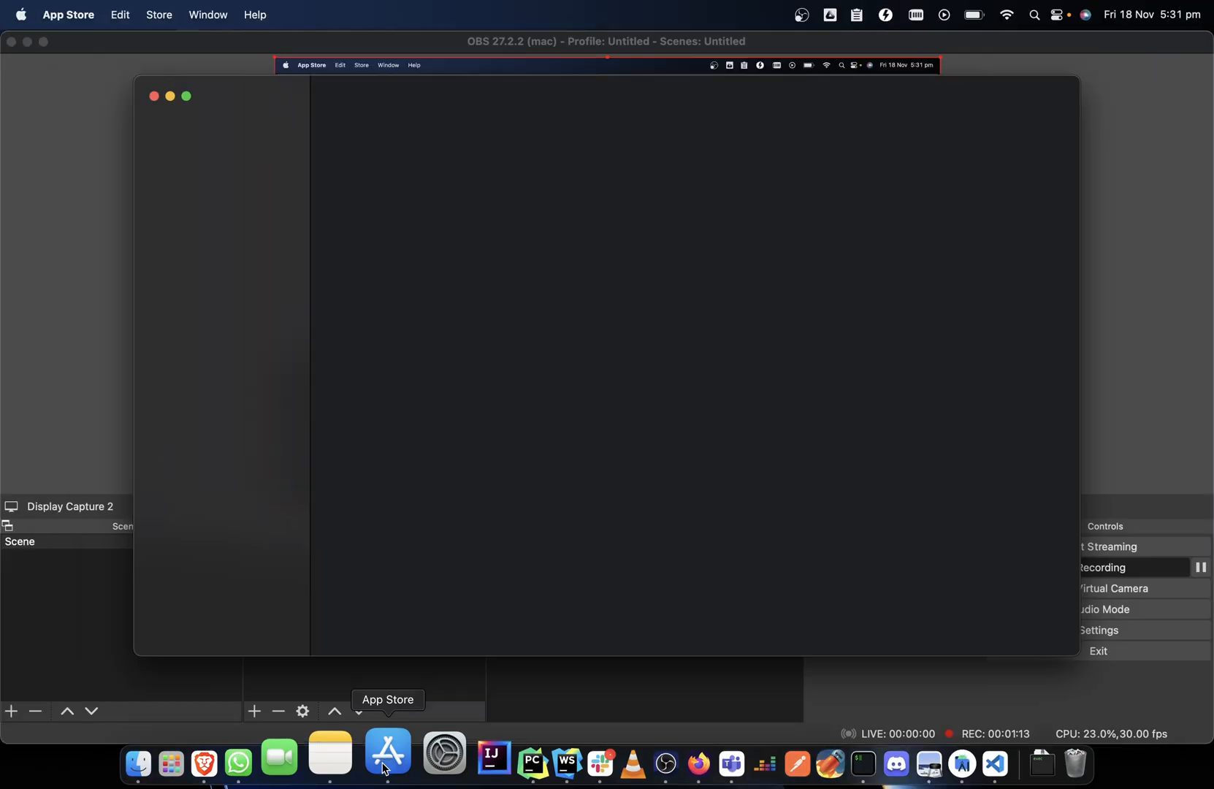
- Launch App Store from the Dock and dismiss its first-run welcome sheet
{"action": "left_click", "coordinate": [387, 751]}
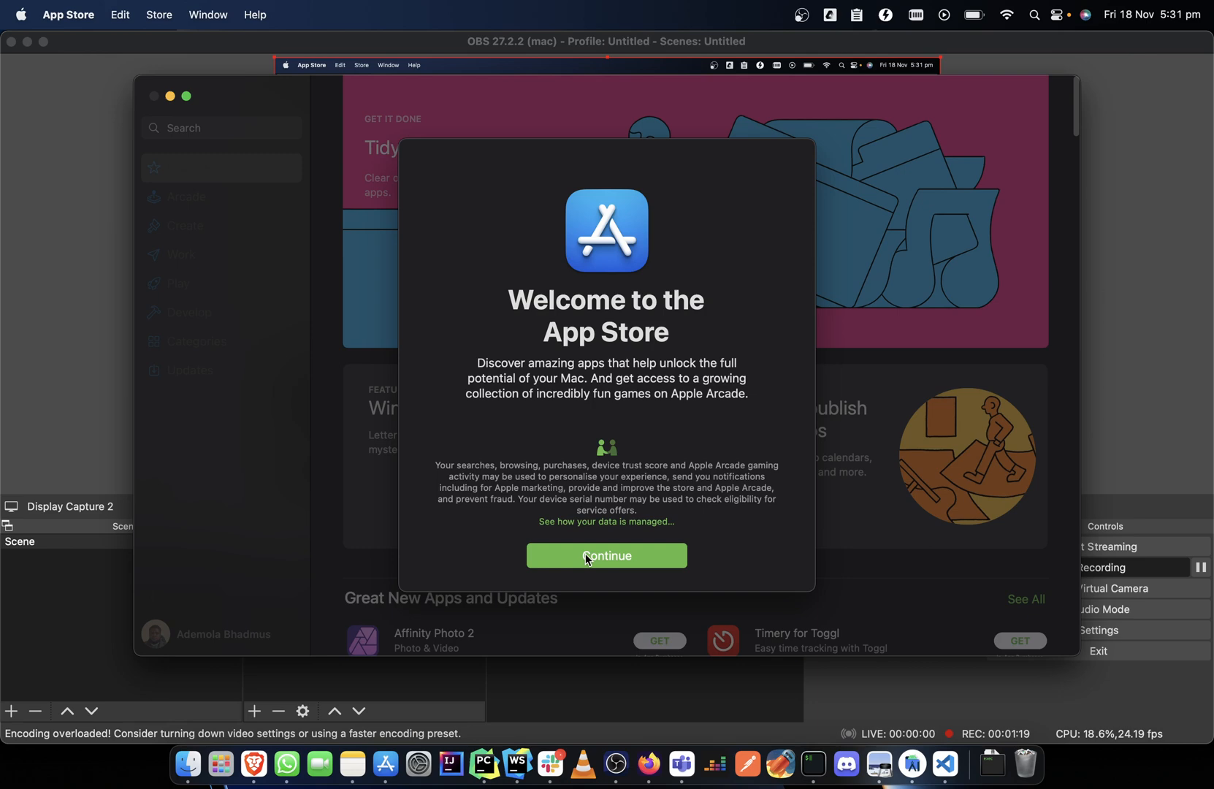
{"action": "left_click", "coordinate": [606, 556]}
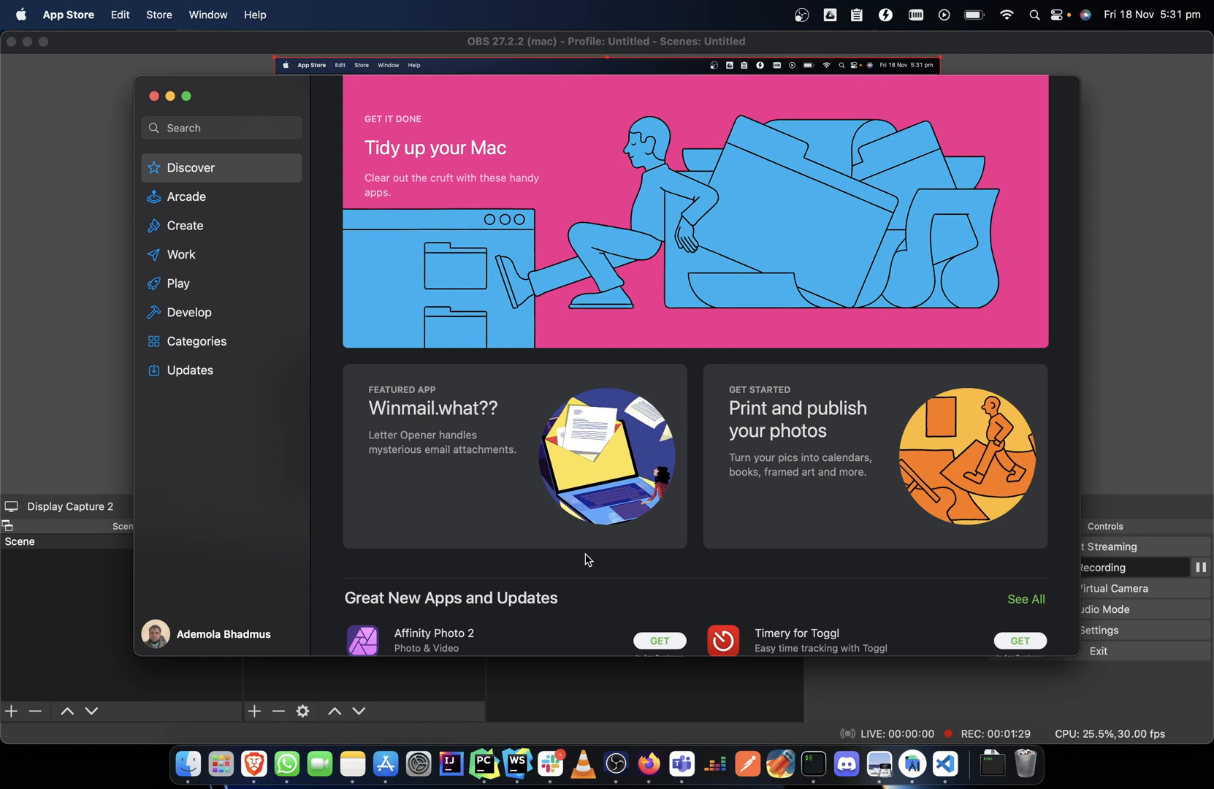
{"action": "mouse_move", "coordinate": [384, 441]}
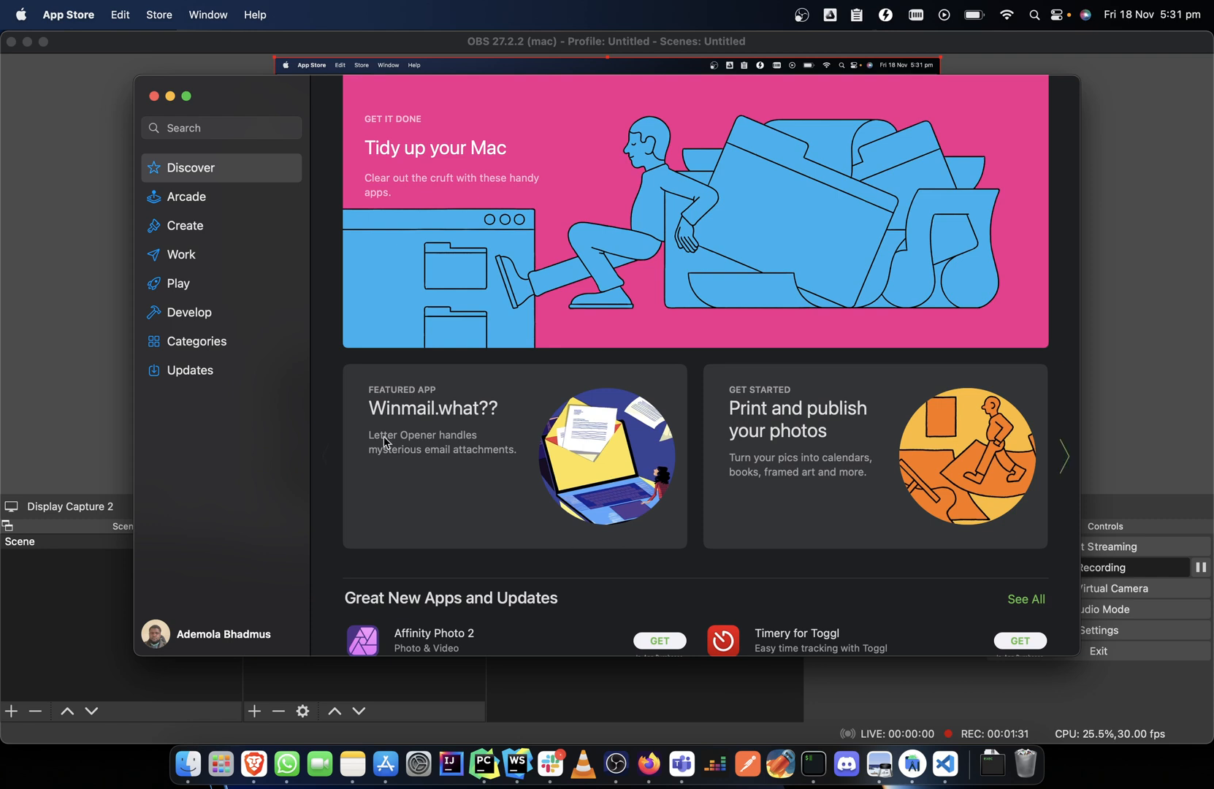
- Search the App Store for 'xcode', listing Xcode first under Mac apps
{"action": "left_click", "coordinate": [223, 127]}
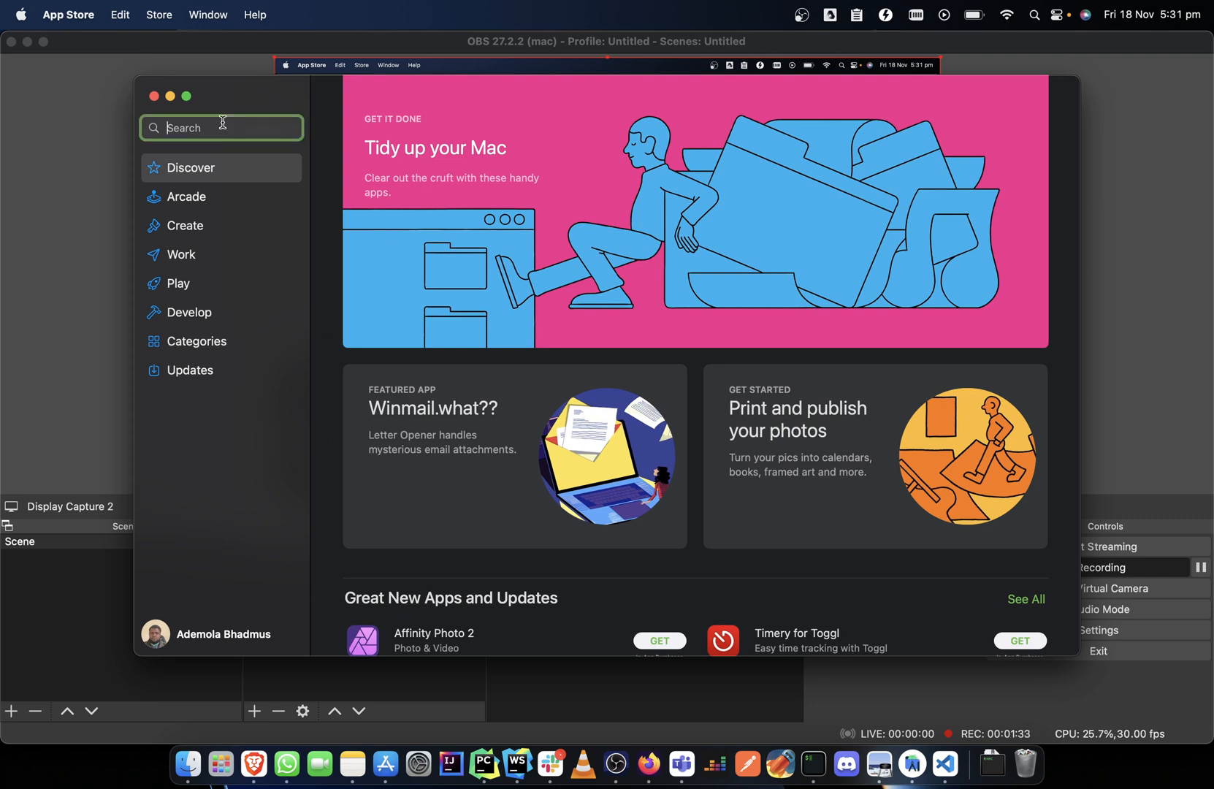
{"action": "left_click", "coordinate": [222, 127]}
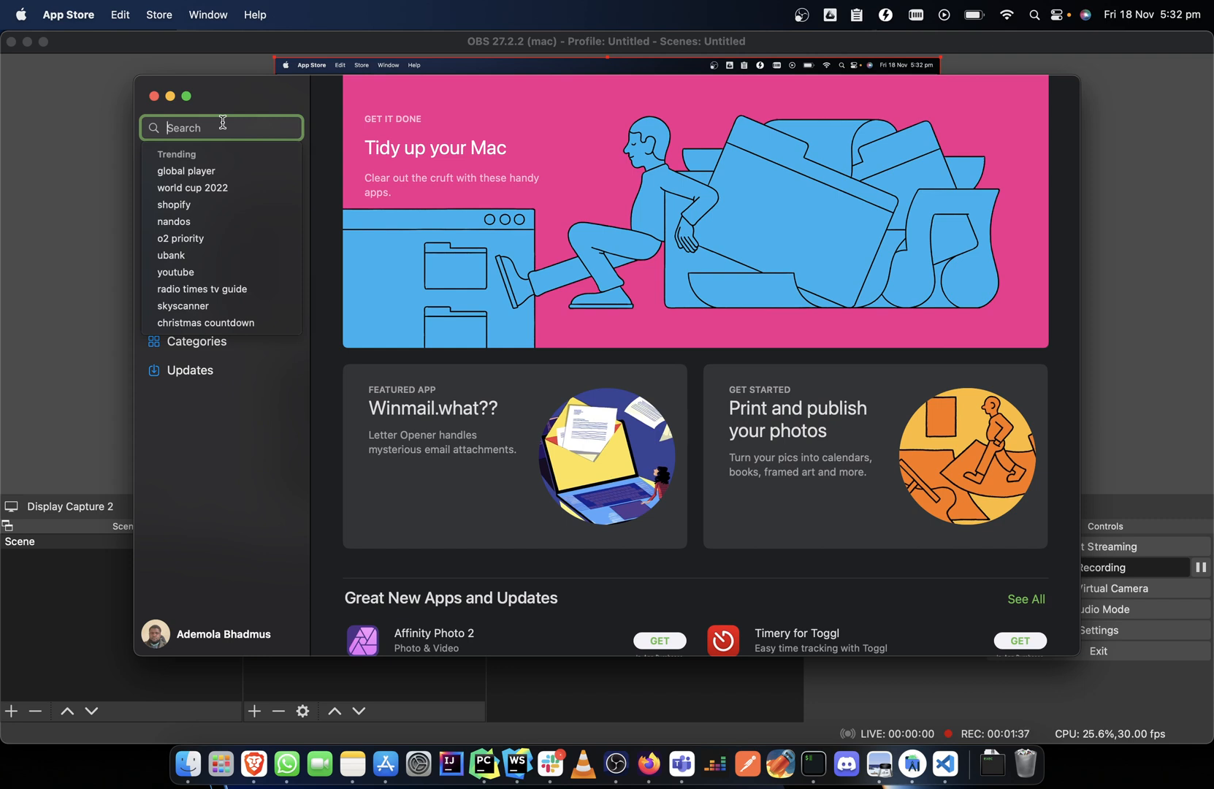
{"action": "type", "text": "x"}
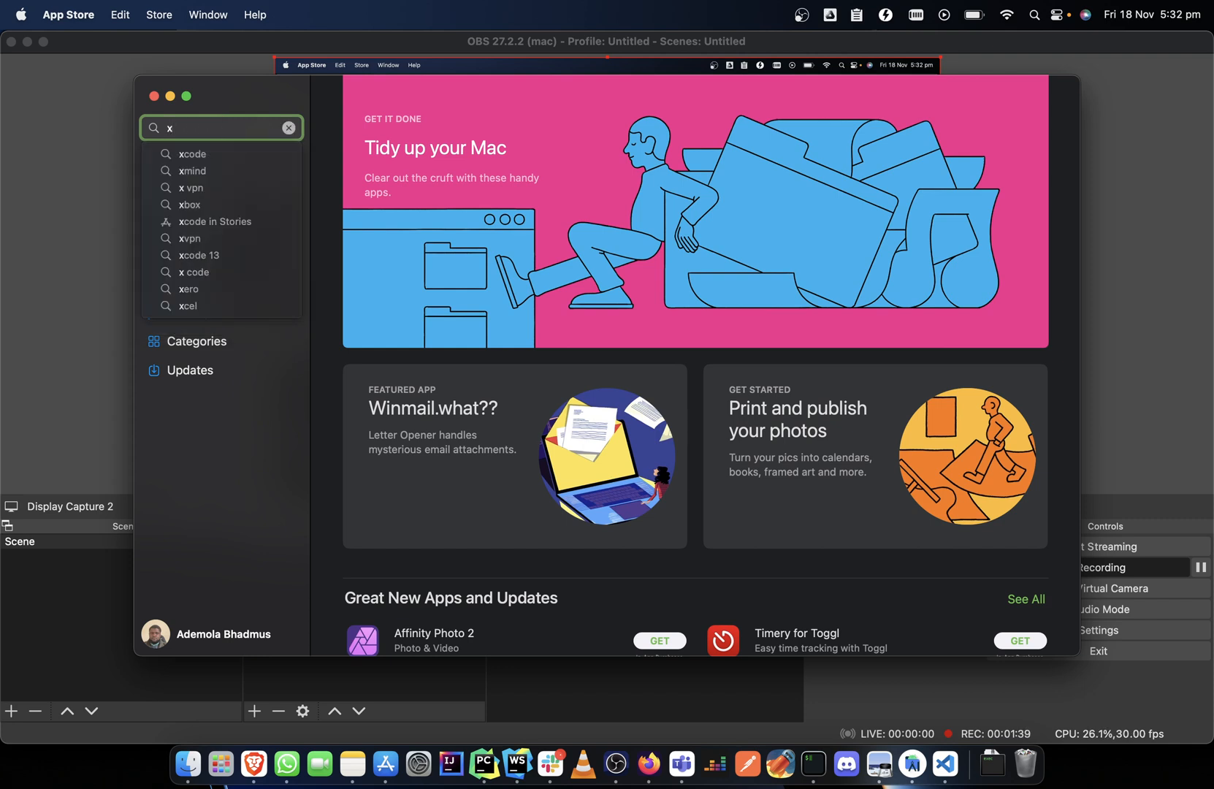
{"action": "left_click", "coordinate": [289, 127]}
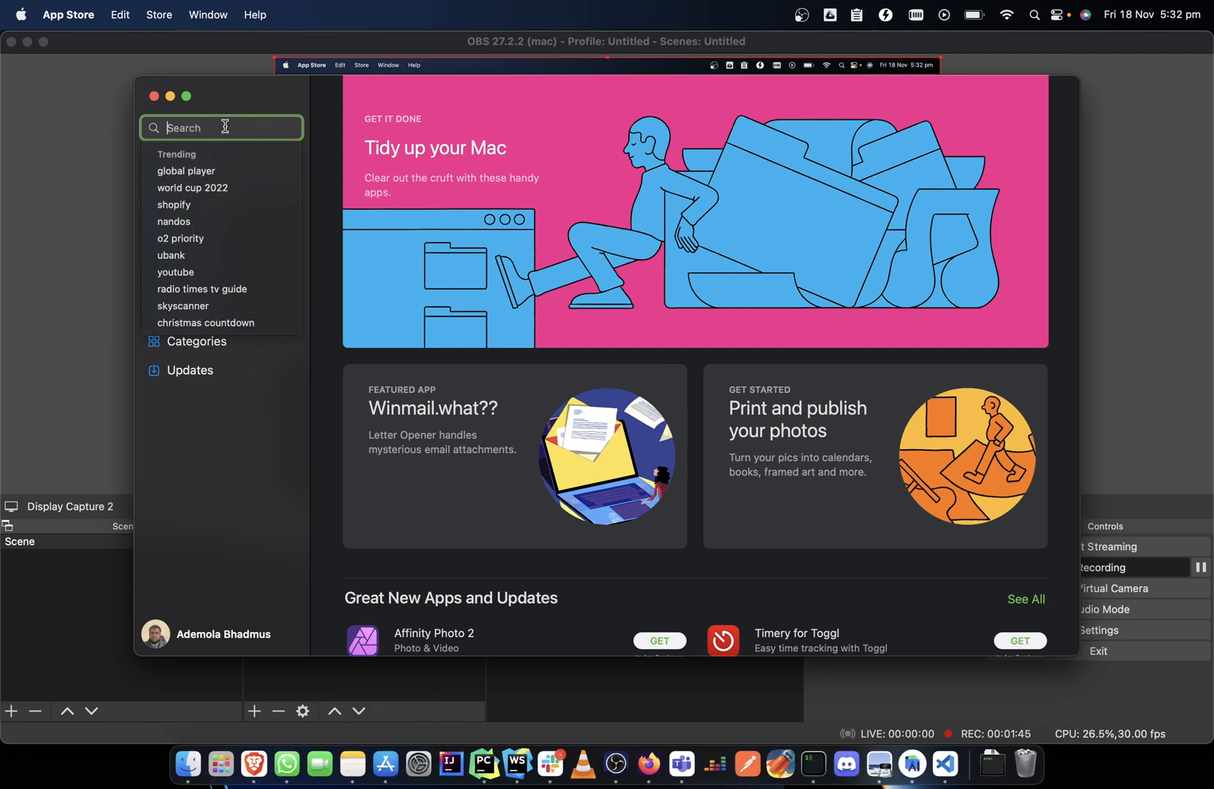
{"action": "type", "text": "xcode"}
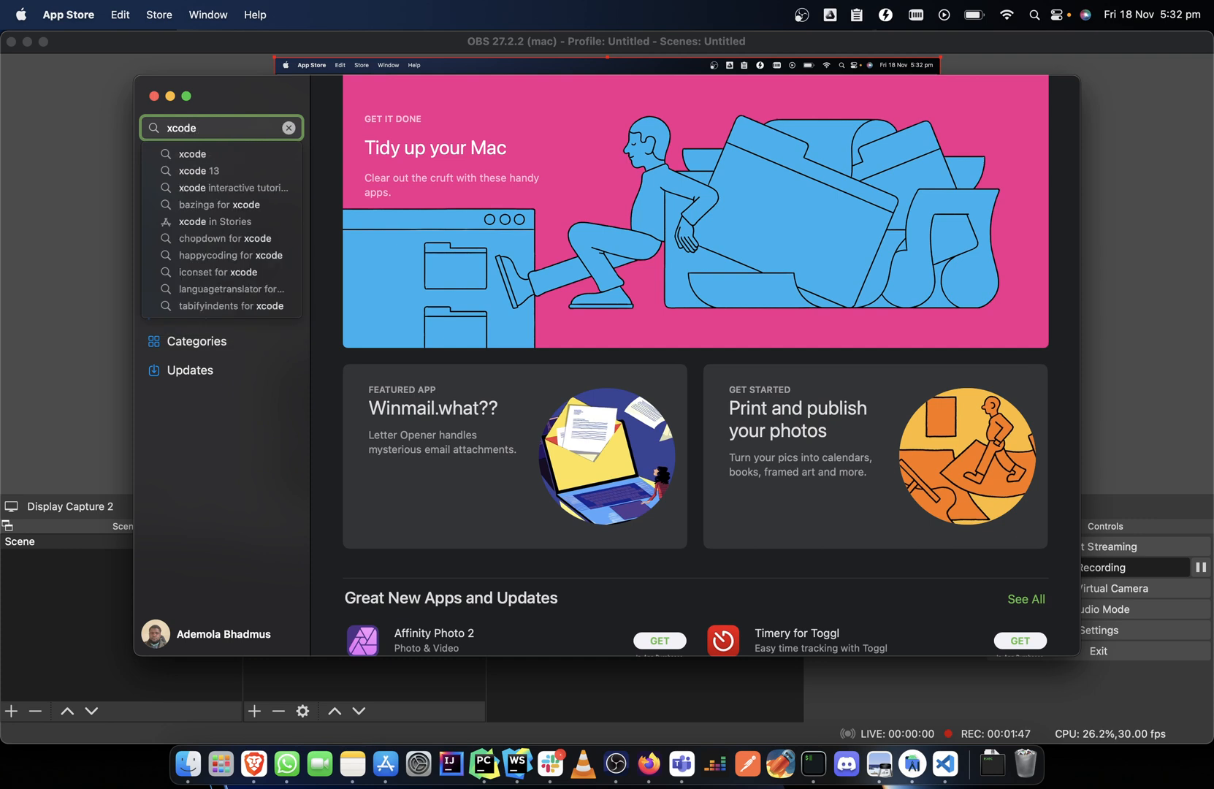
{"action": "key", "text": "Enter"}
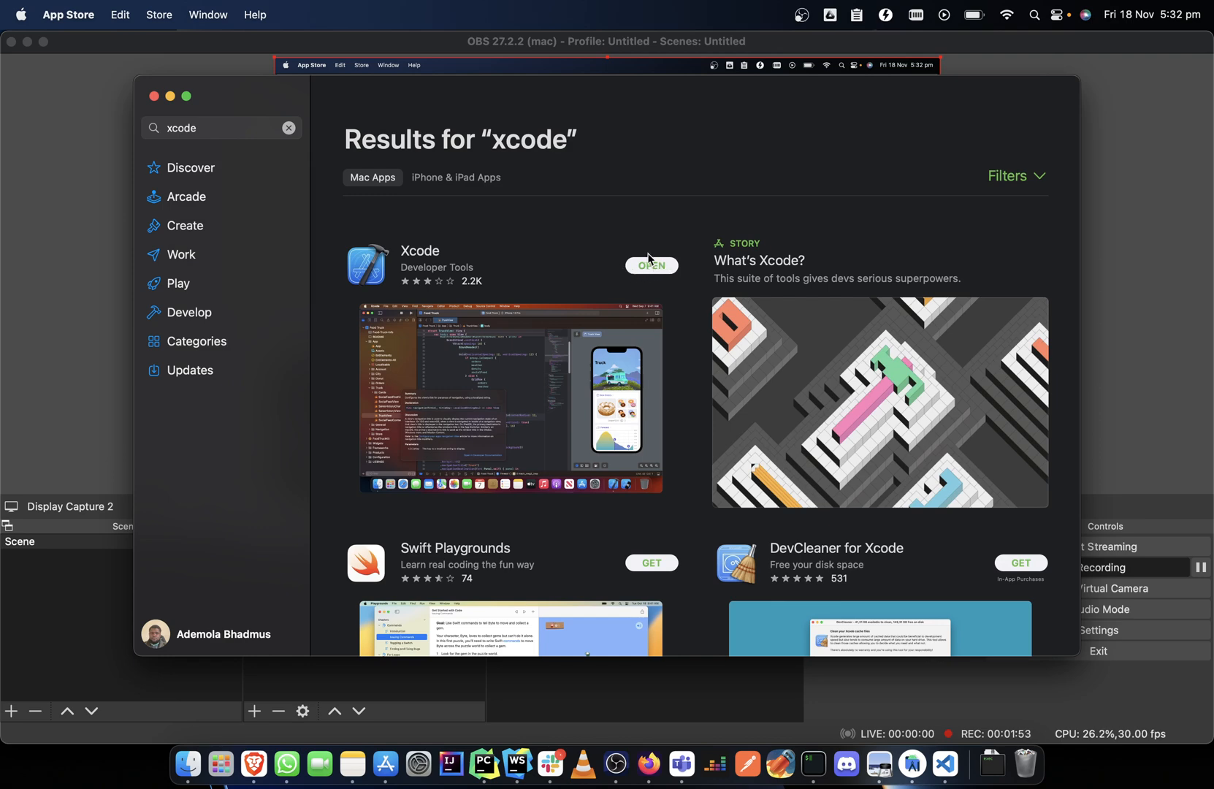
{"action": "mouse_move", "coordinate": [428, 276]}
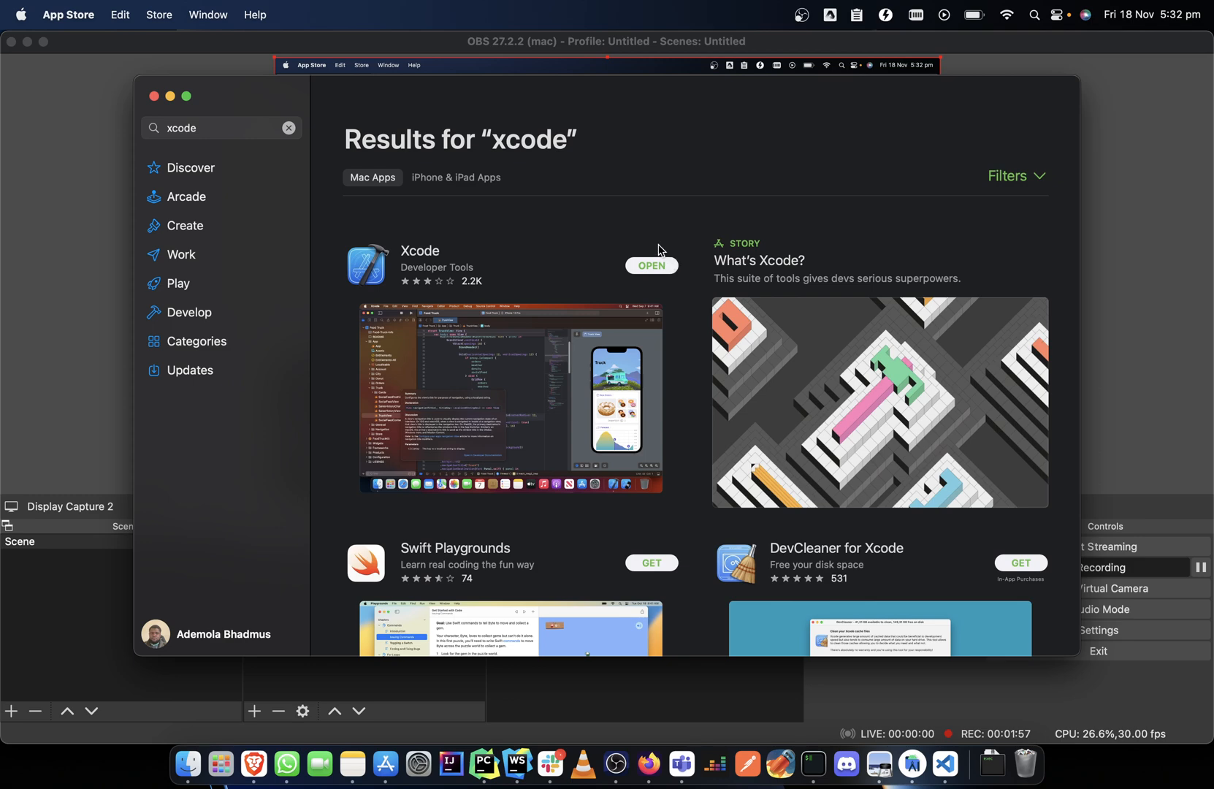
{"action": "mouse_move", "coordinate": [669, 282]}
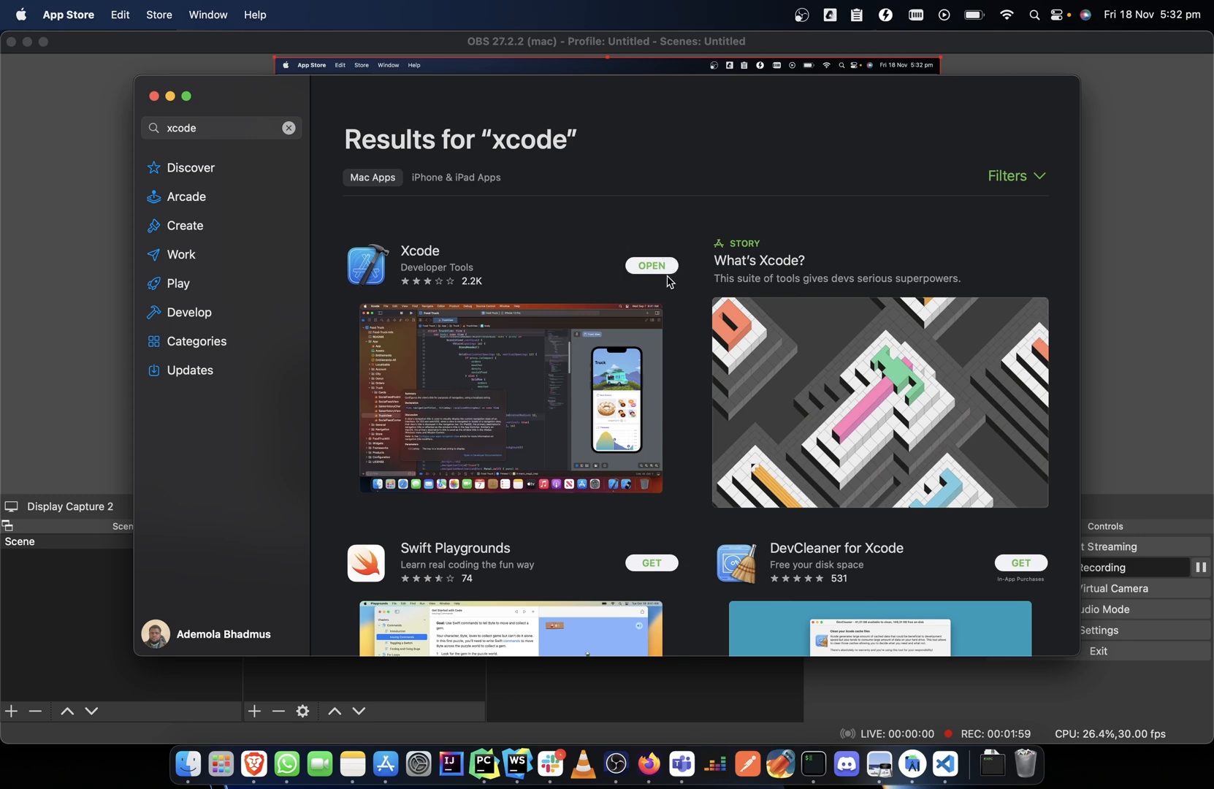
{"action": "mouse_move", "coordinate": [670, 235]}
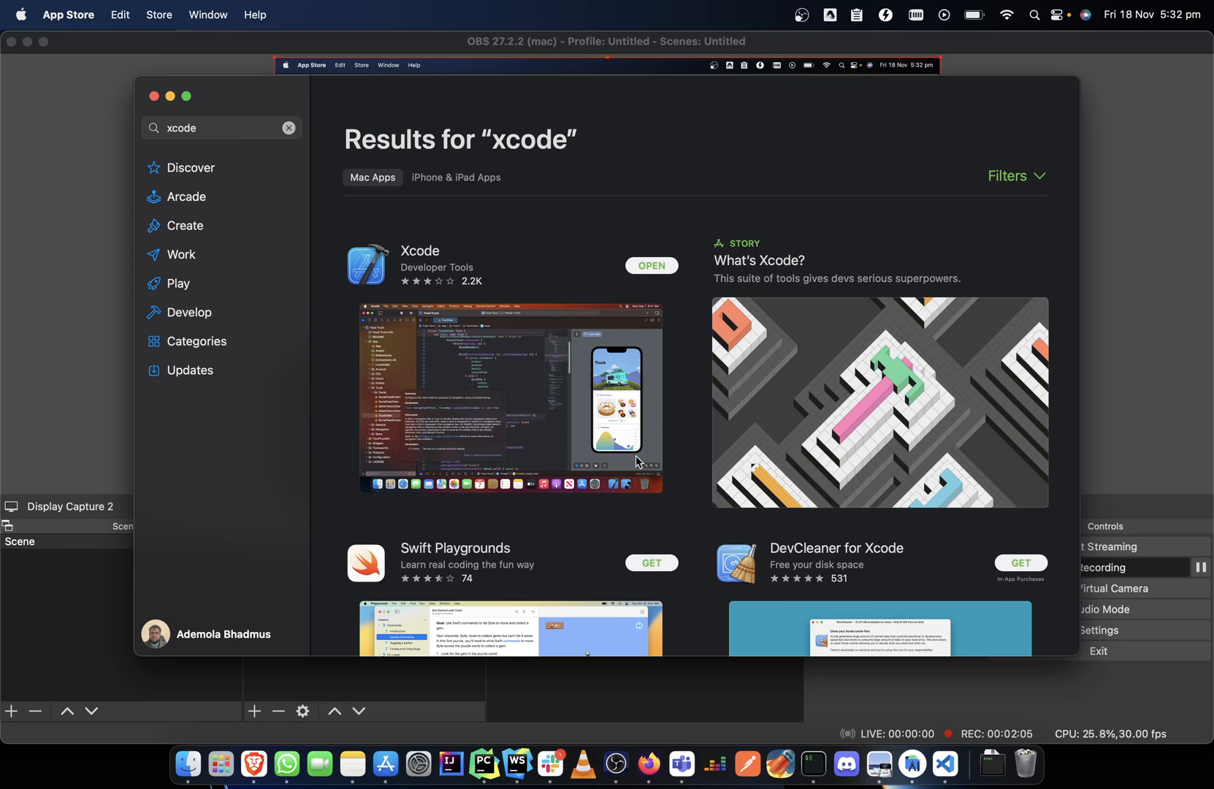
{"action": "mouse_move", "coordinate": [600, 214]}
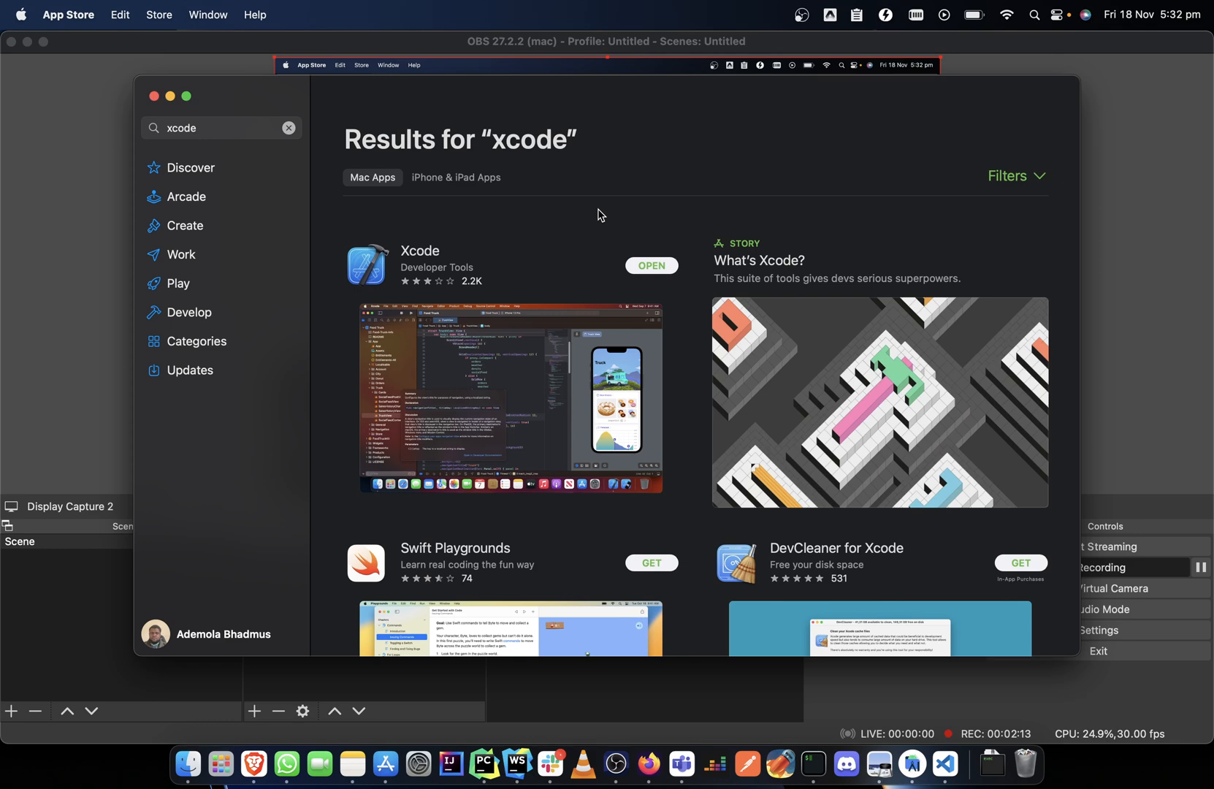
{"action": "mouse_move", "coordinate": [590, 262]}
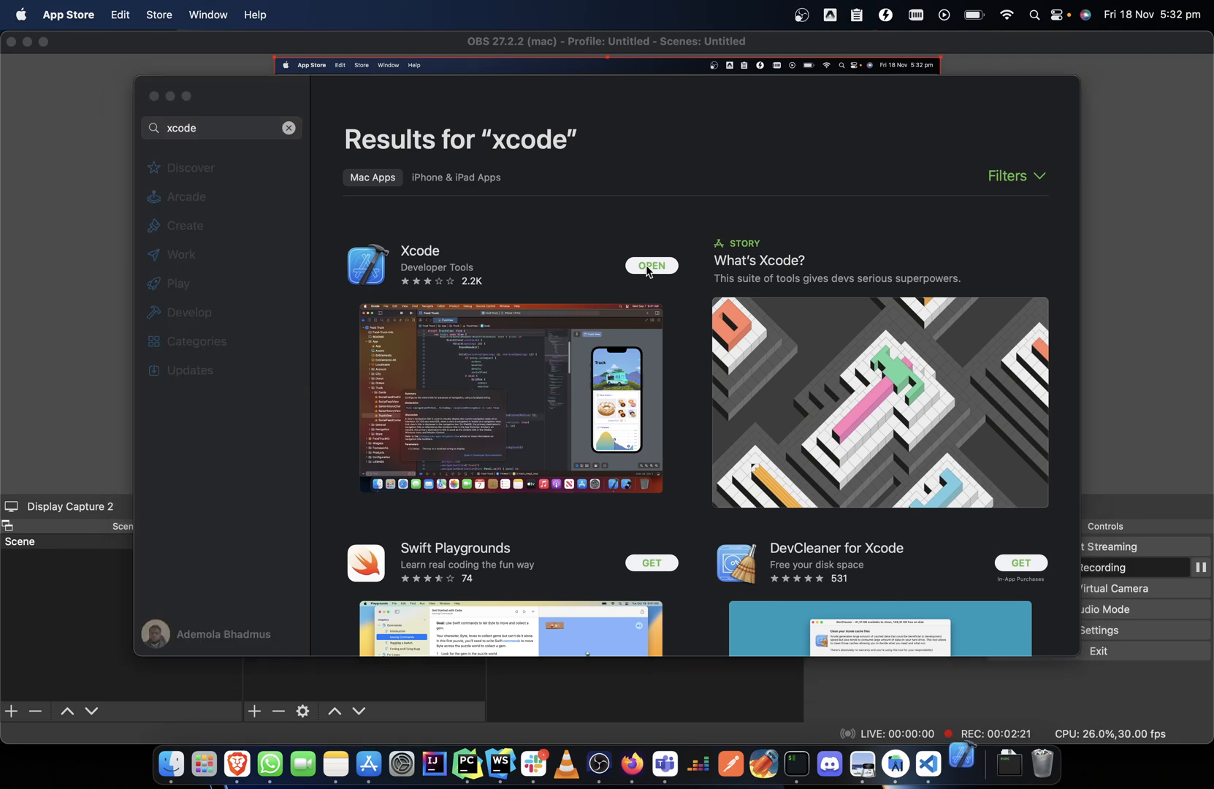
- Launch the installed Xcode 14.1 from its store listing to its Welcome window
{"action": "left_click", "coordinate": [650, 265]}
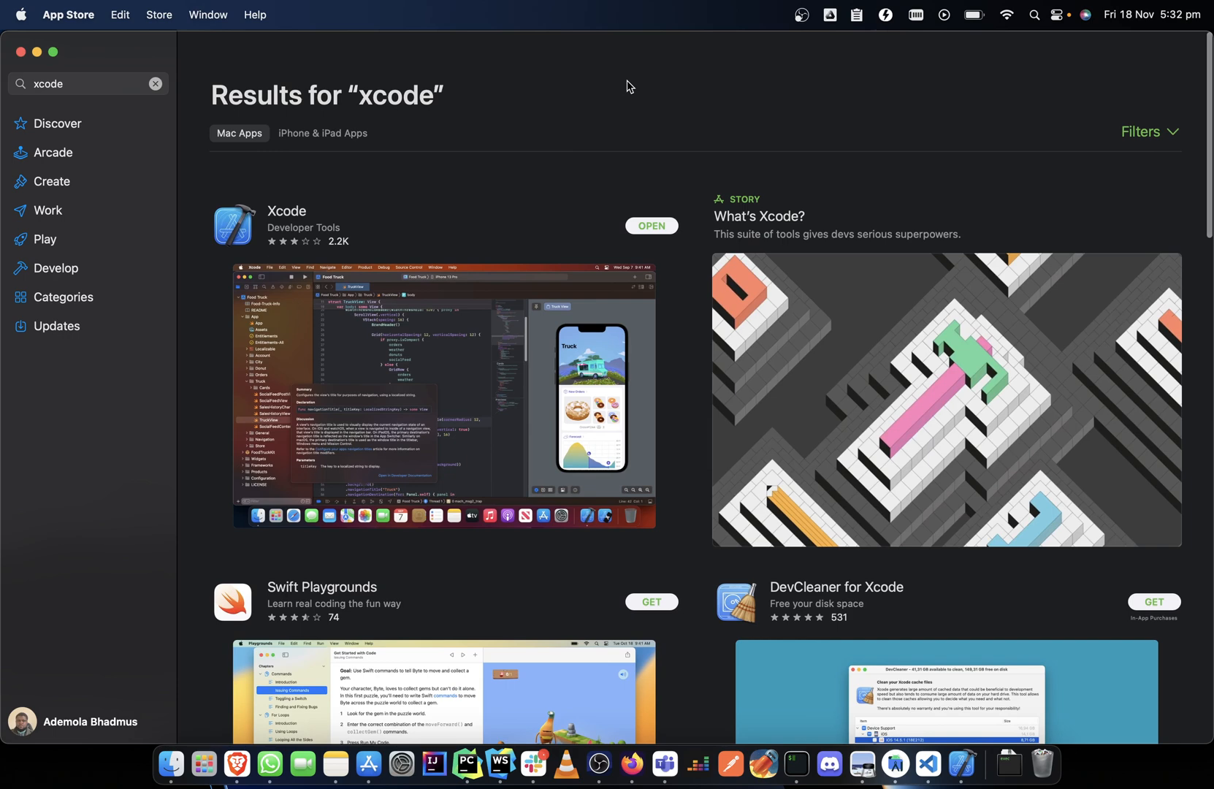
{"action": "left_click", "coordinate": [650, 225]}
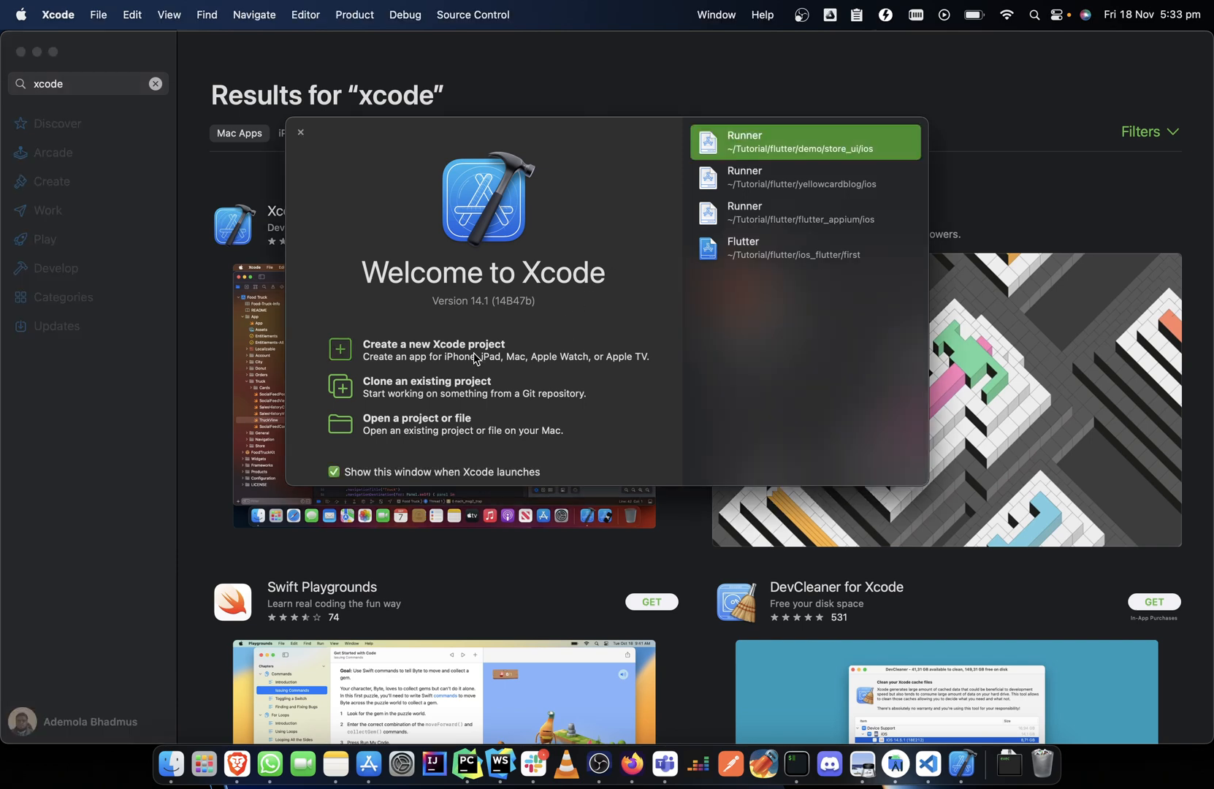
- Start a new project with the iOS App template and view the Team list
{"action": "left_click", "coordinate": [434, 349]}
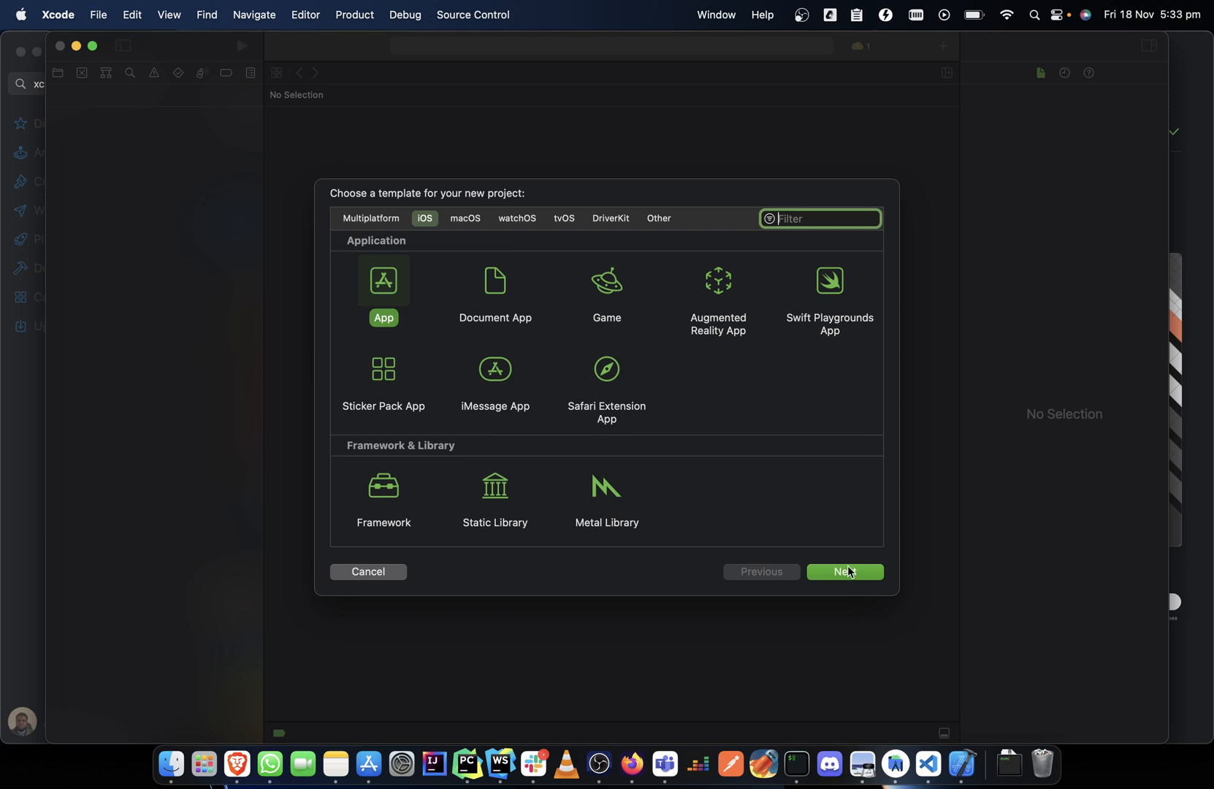
{"action": "left_click", "coordinate": [844, 571]}
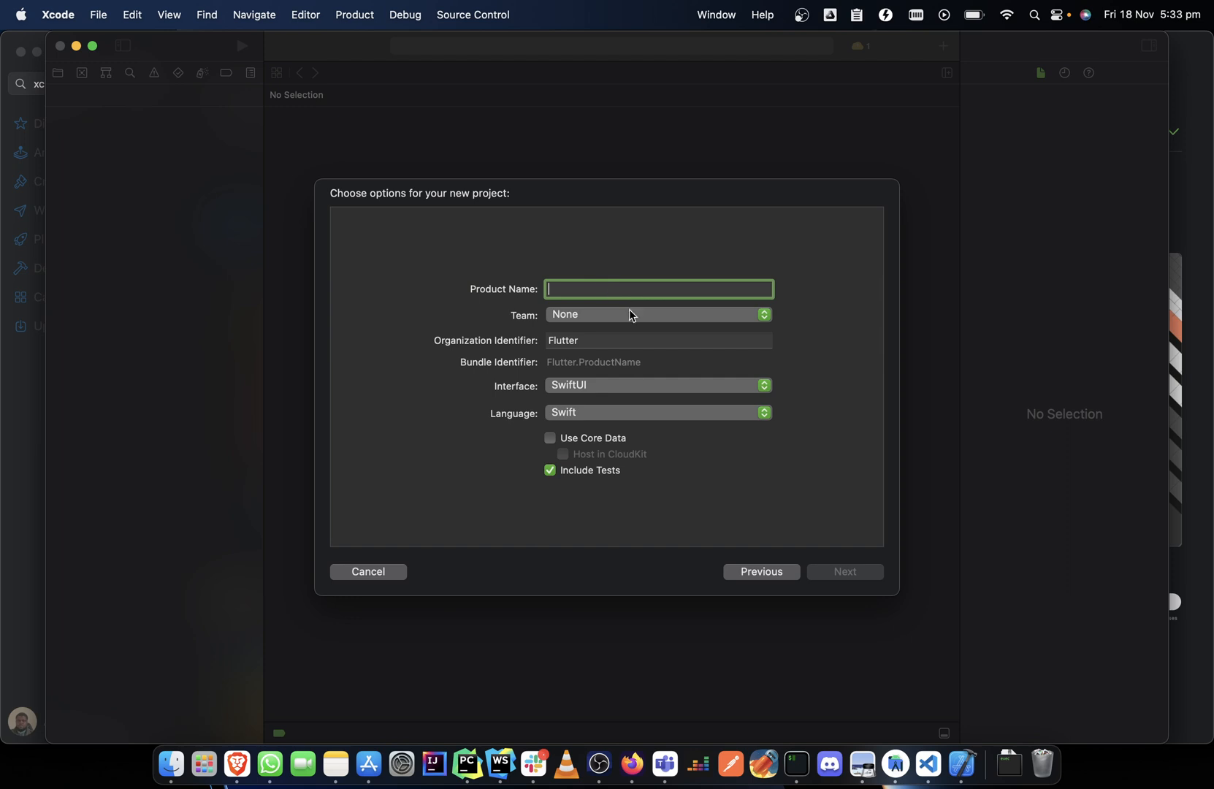
{"action": "left_click", "coordinate": [658, 314]}
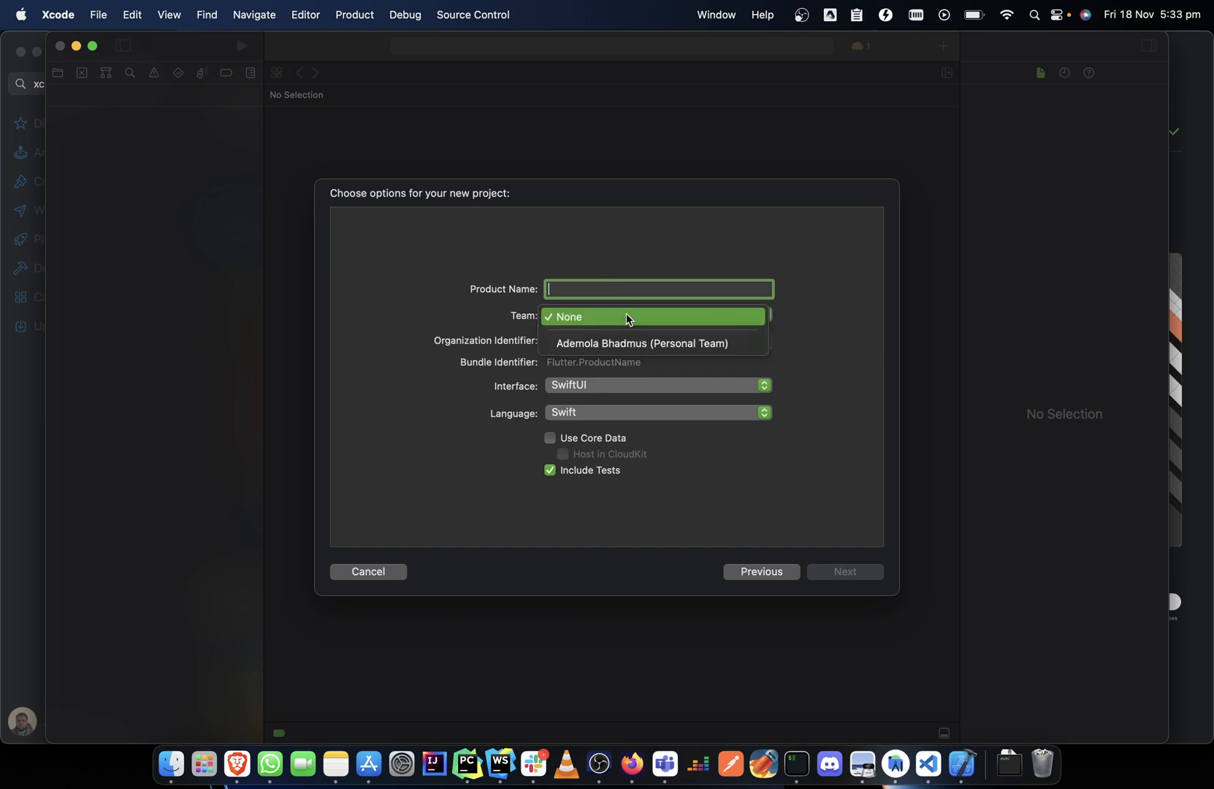
{"action": "mouse_move", "coordinate": [627, 348]}
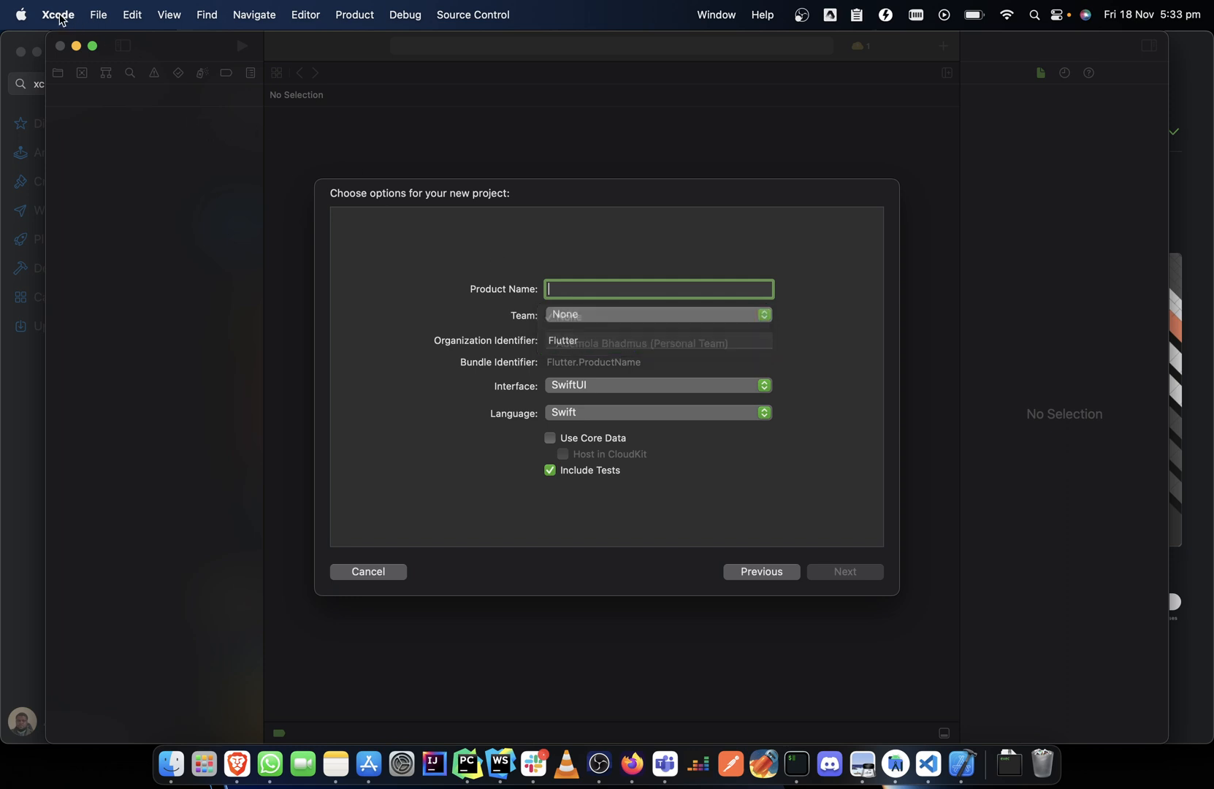
{"action": "left_click", "coordinate": [57, 15]}
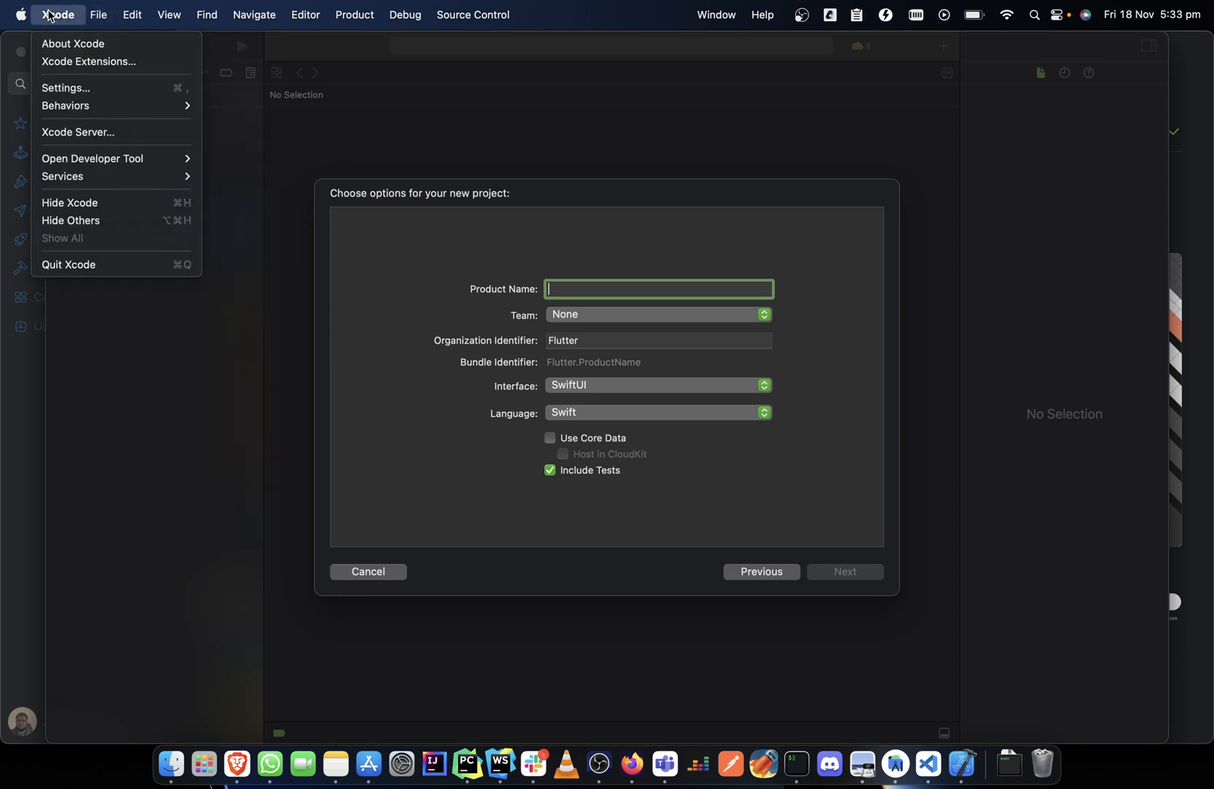
{"action": "mouse_move", "coordinate": [66, 88]}
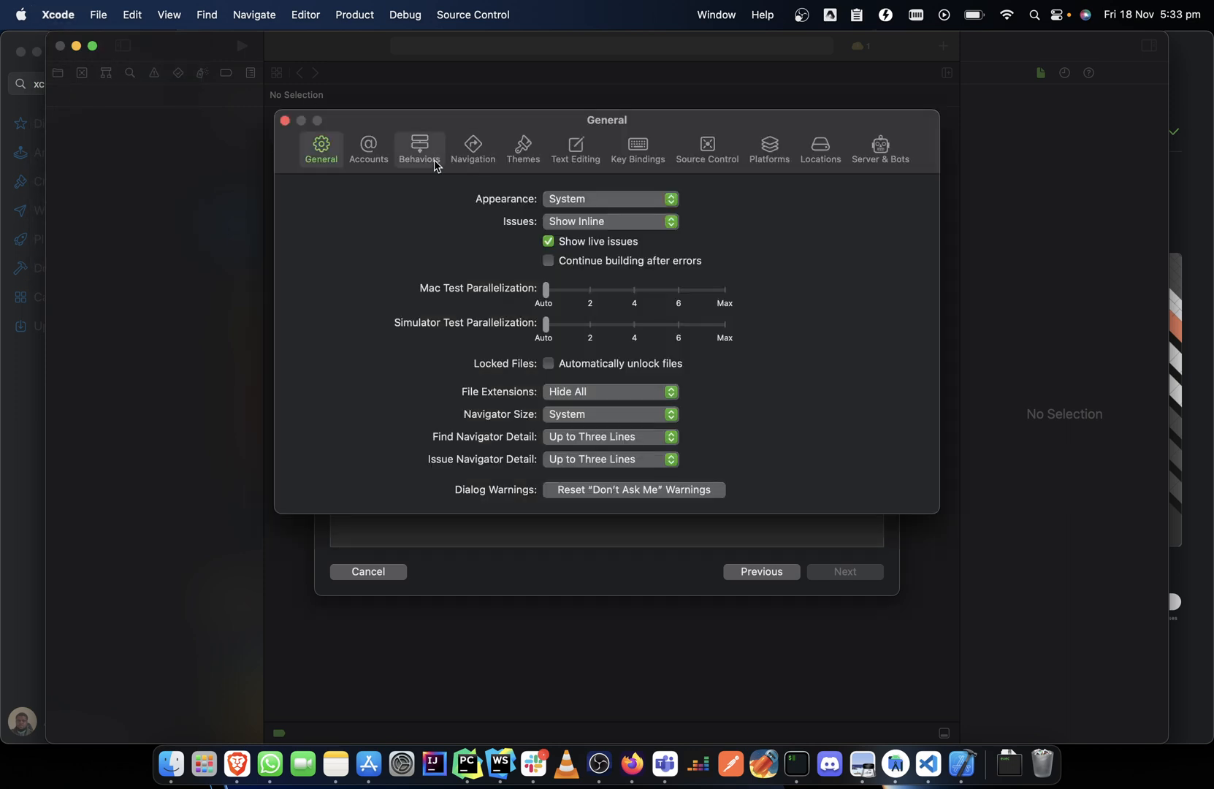
{"action": "left_click", "coordinate": [368, 149]}
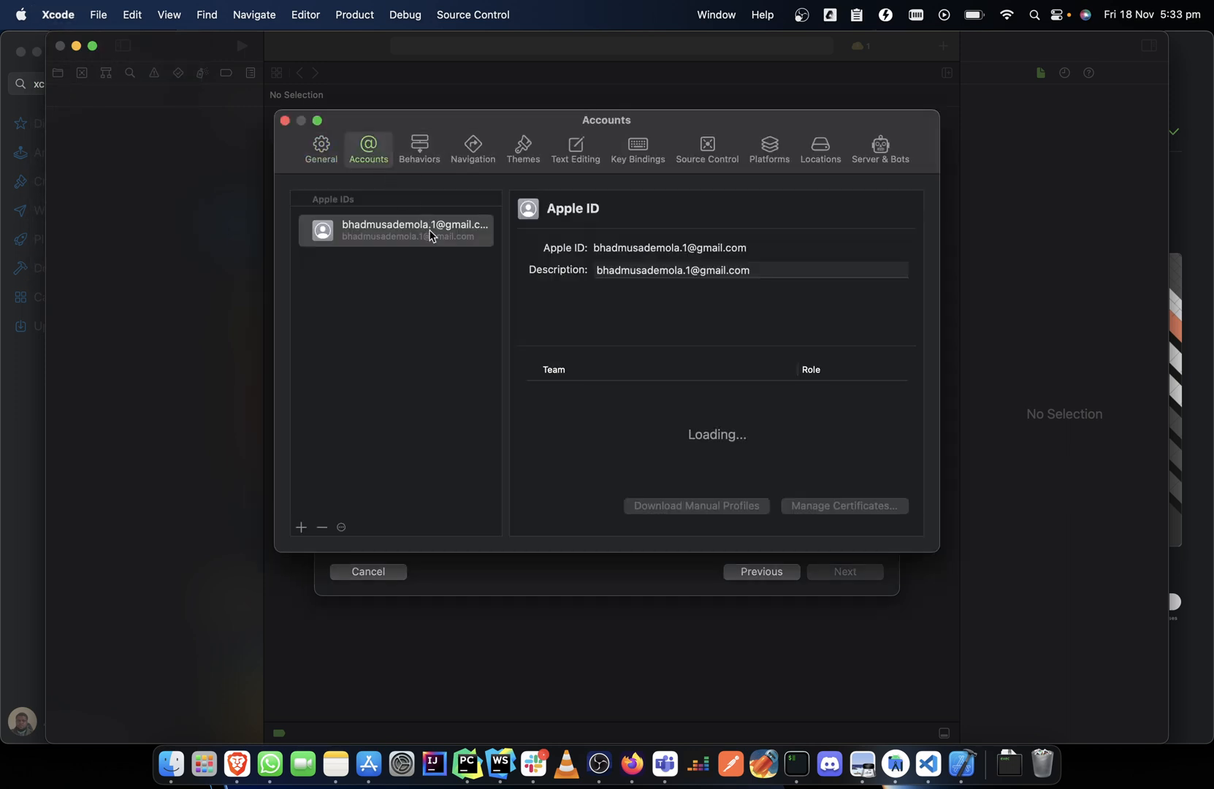
{"action": "left_click", "coordinate": [395, 229]}
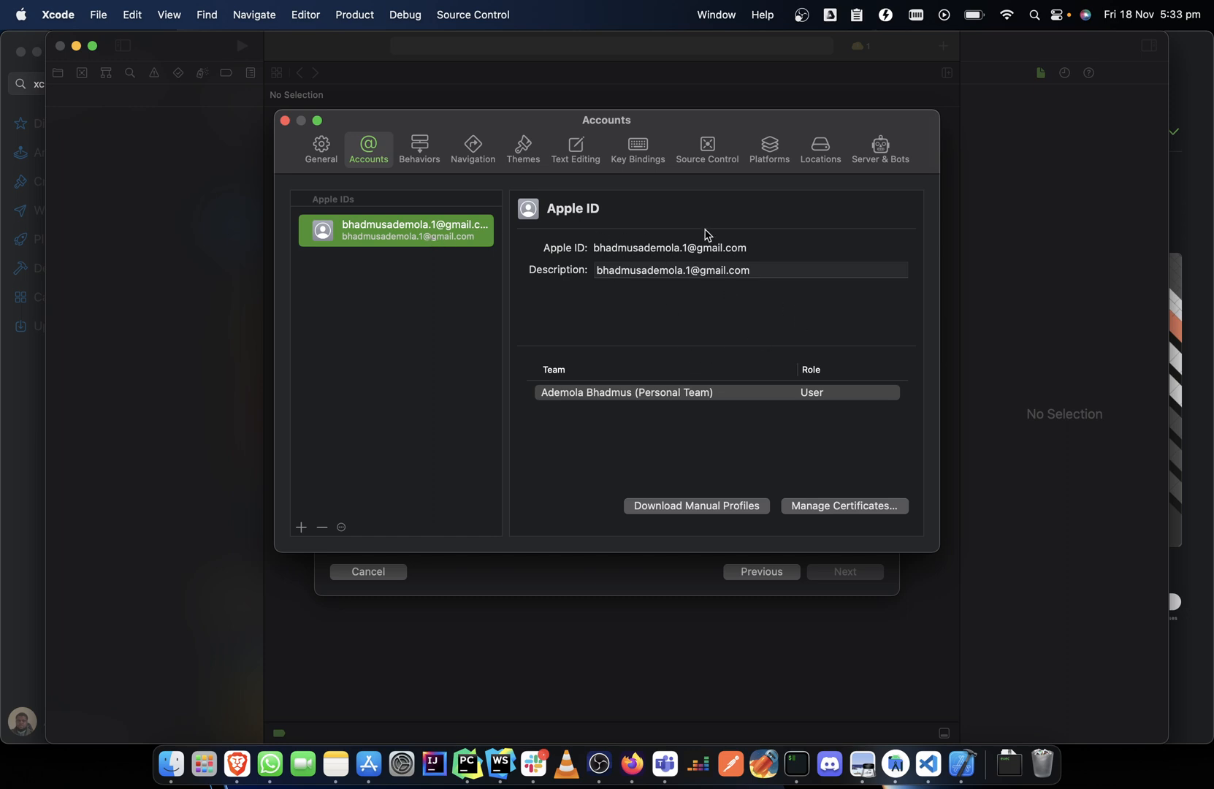
{"action": "left_click", "coordinate": [285, 121]}
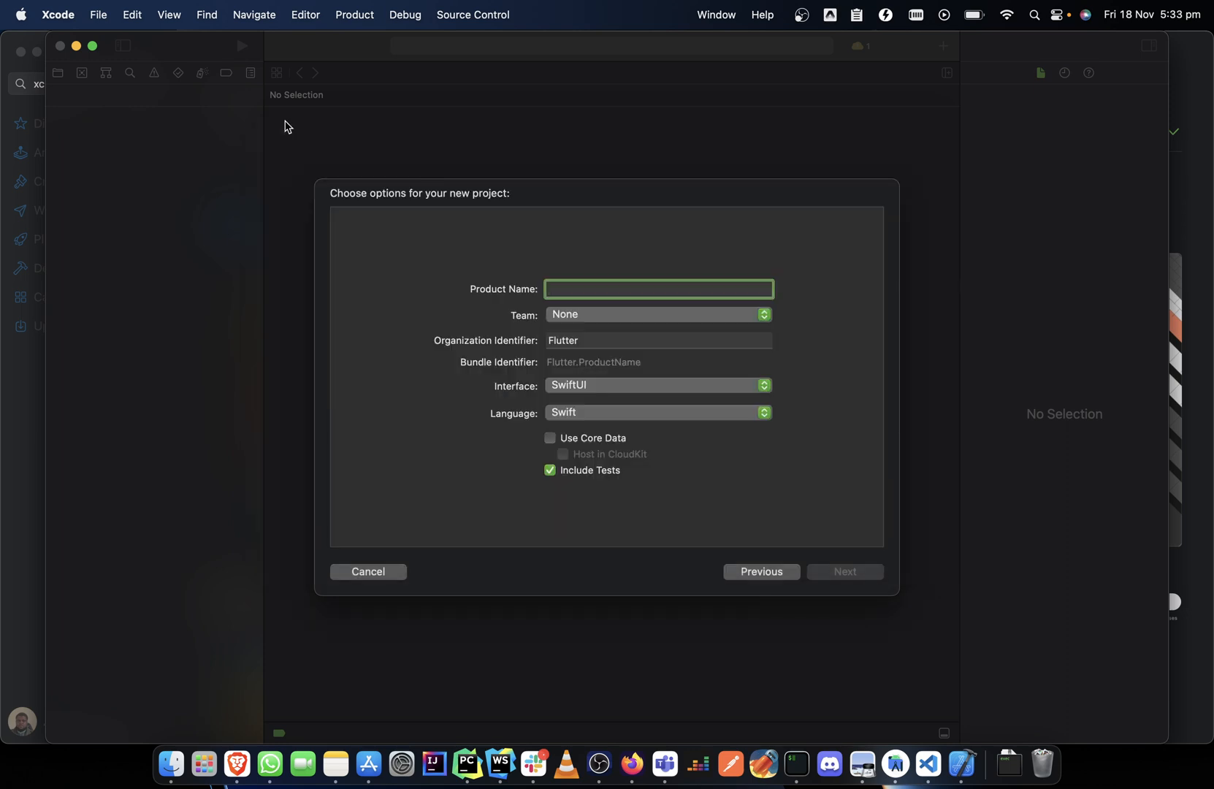
- Review the Personal Team option, then cancel the new project dialog
{"action": "left_click", "coordinate": [657, 314]}
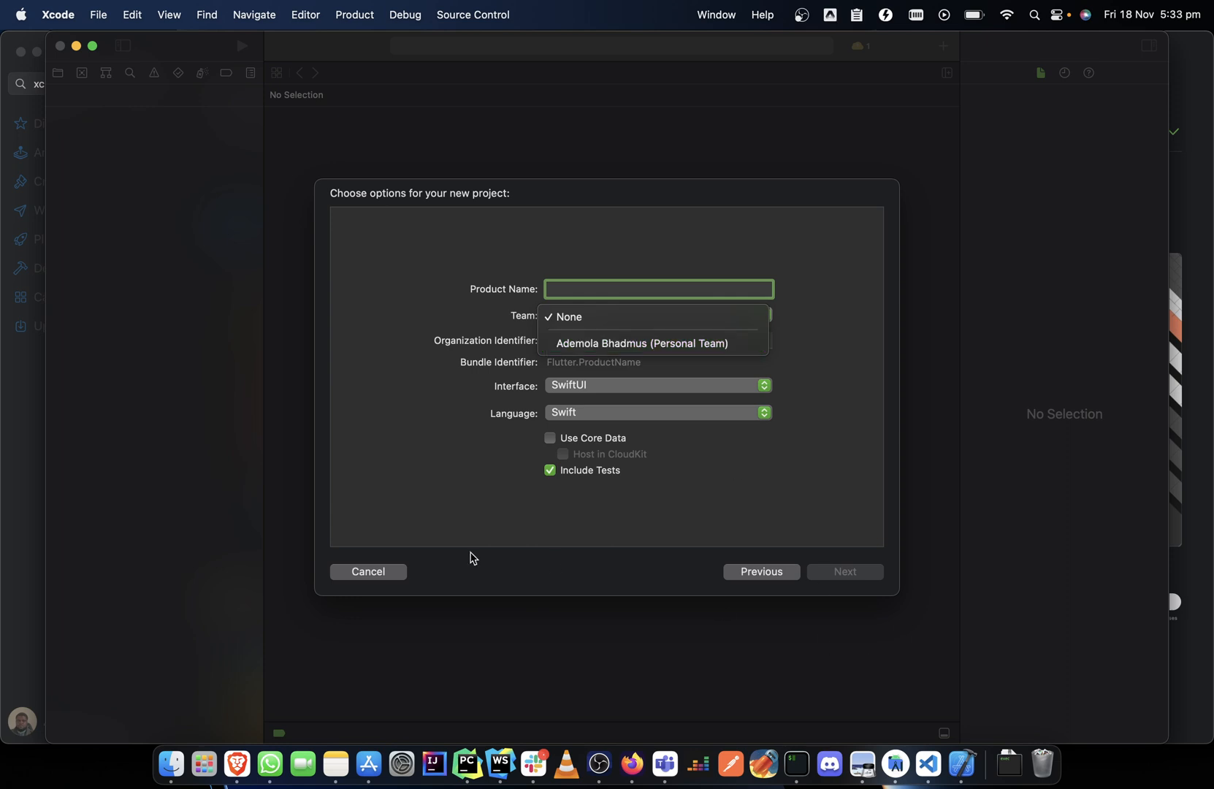
{"action": "left_click", "coordinate": [567, 317]}
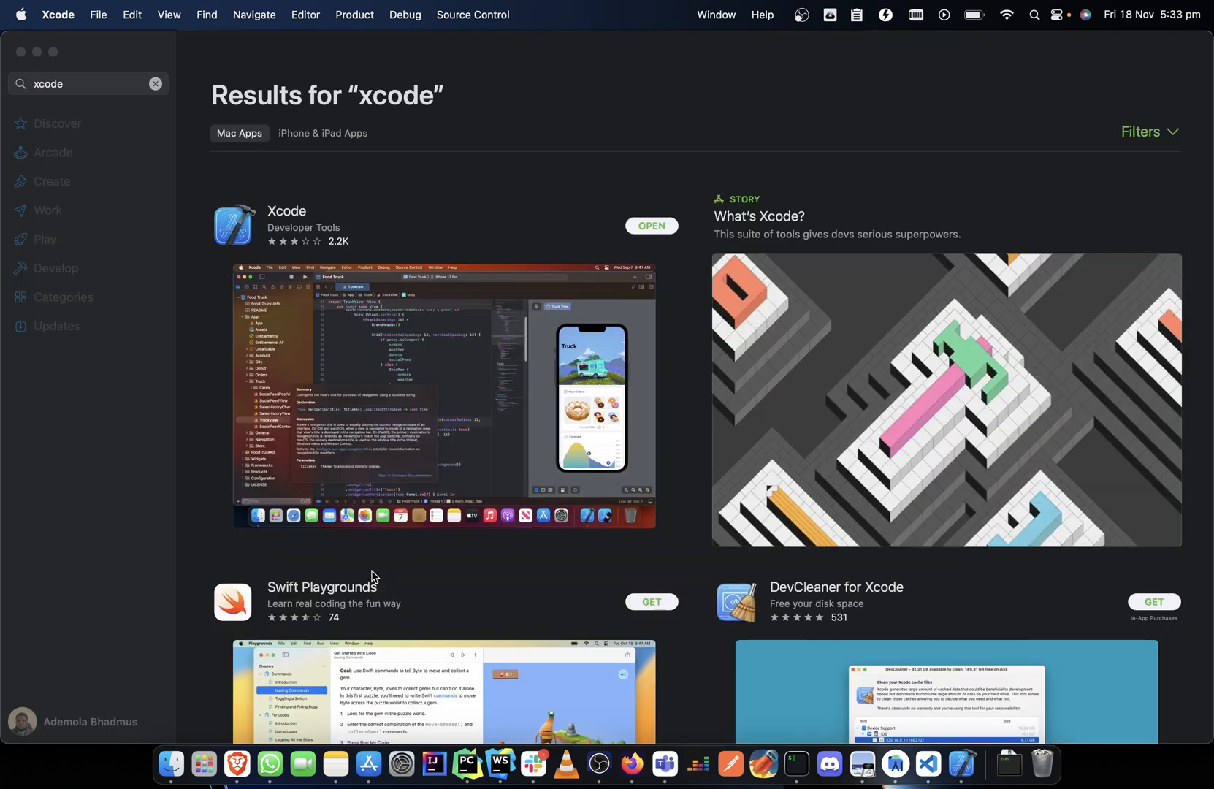
{"action": "mouse_move", "coordinate": [835, 680]}
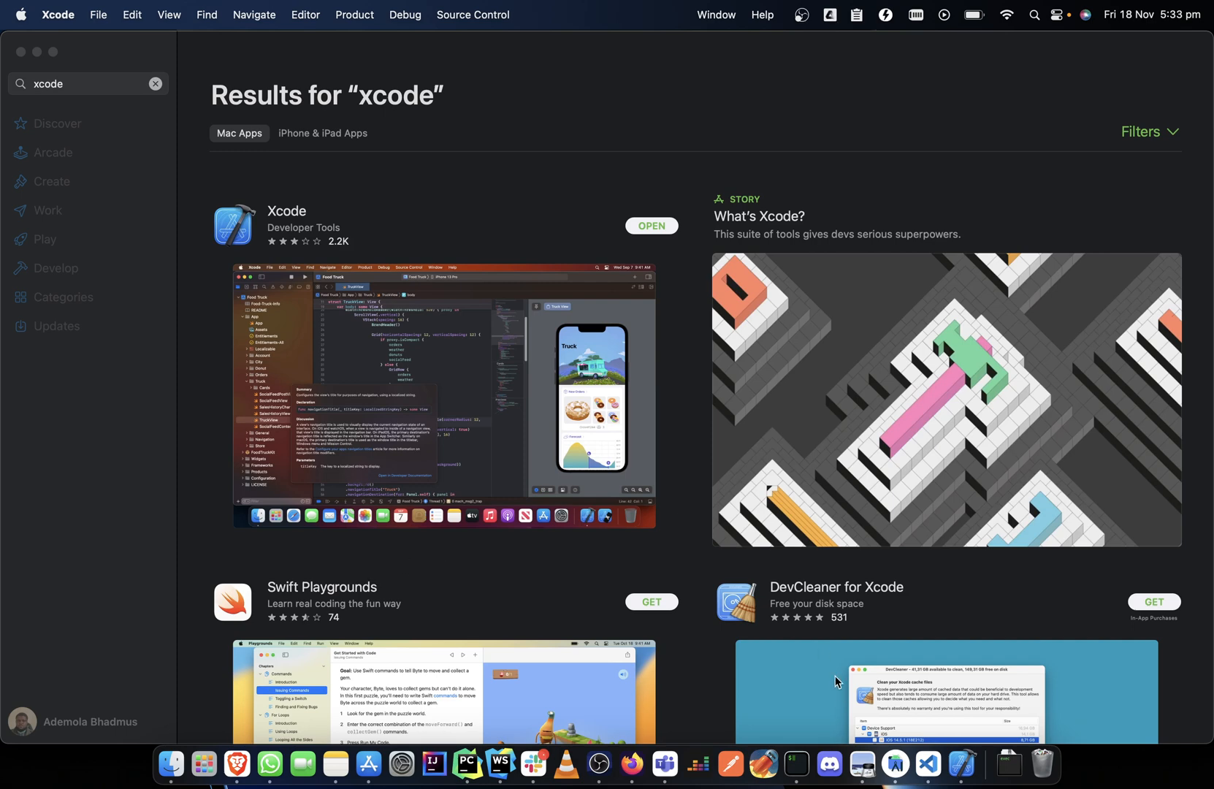